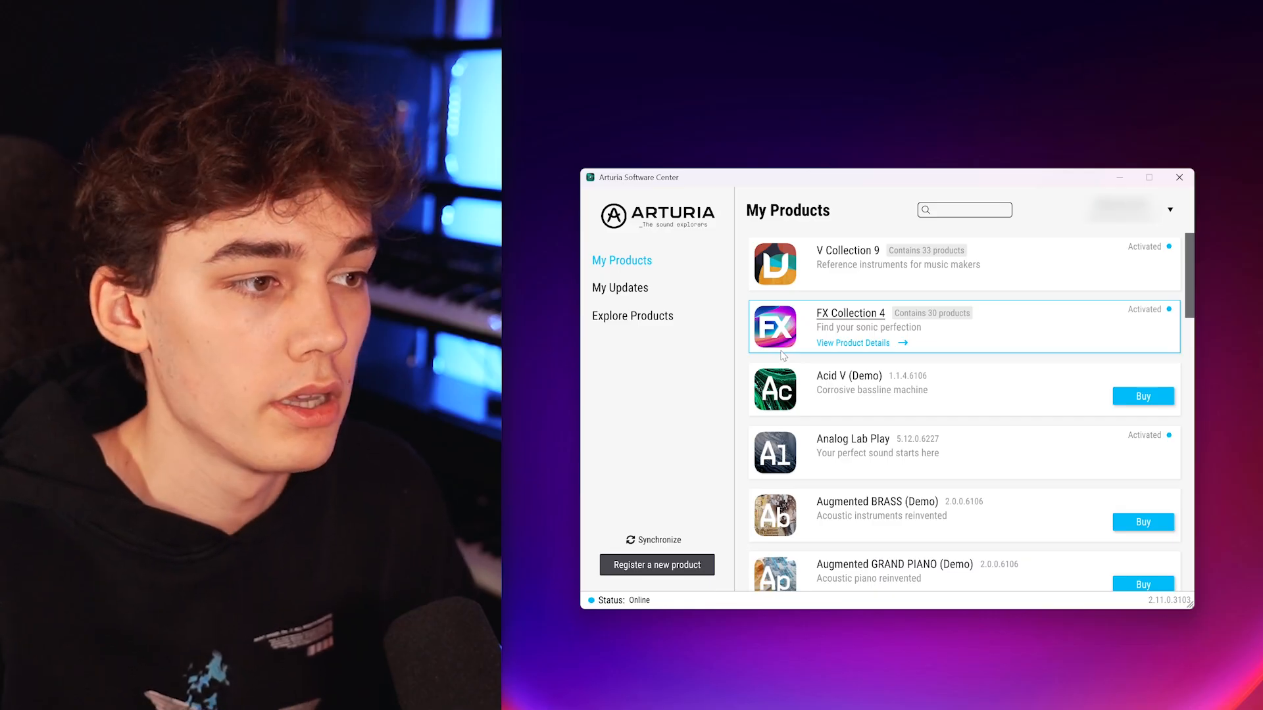
Browse the Updates and Not Installed tabs in Arturia Software Center, then return to owned products
{"action": "left_click", "coordinate": [619, 286]}
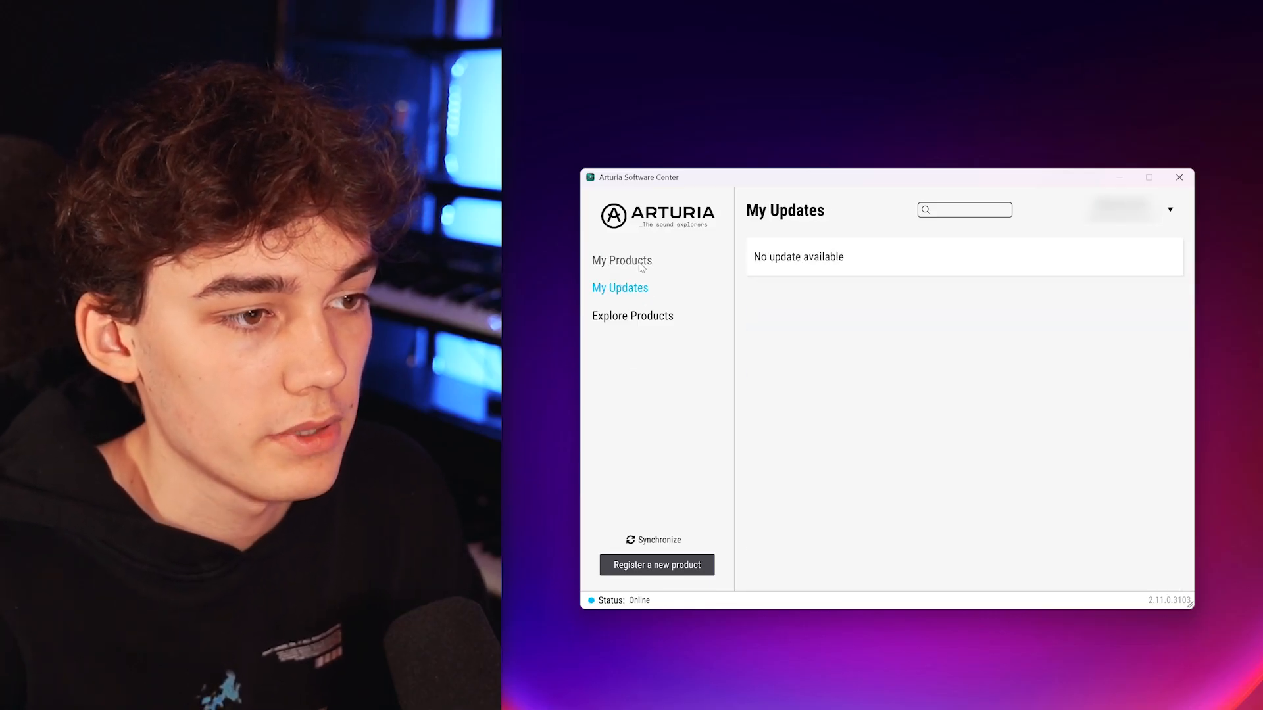
{"action": "left_click", "coordinate": [631, 315]}
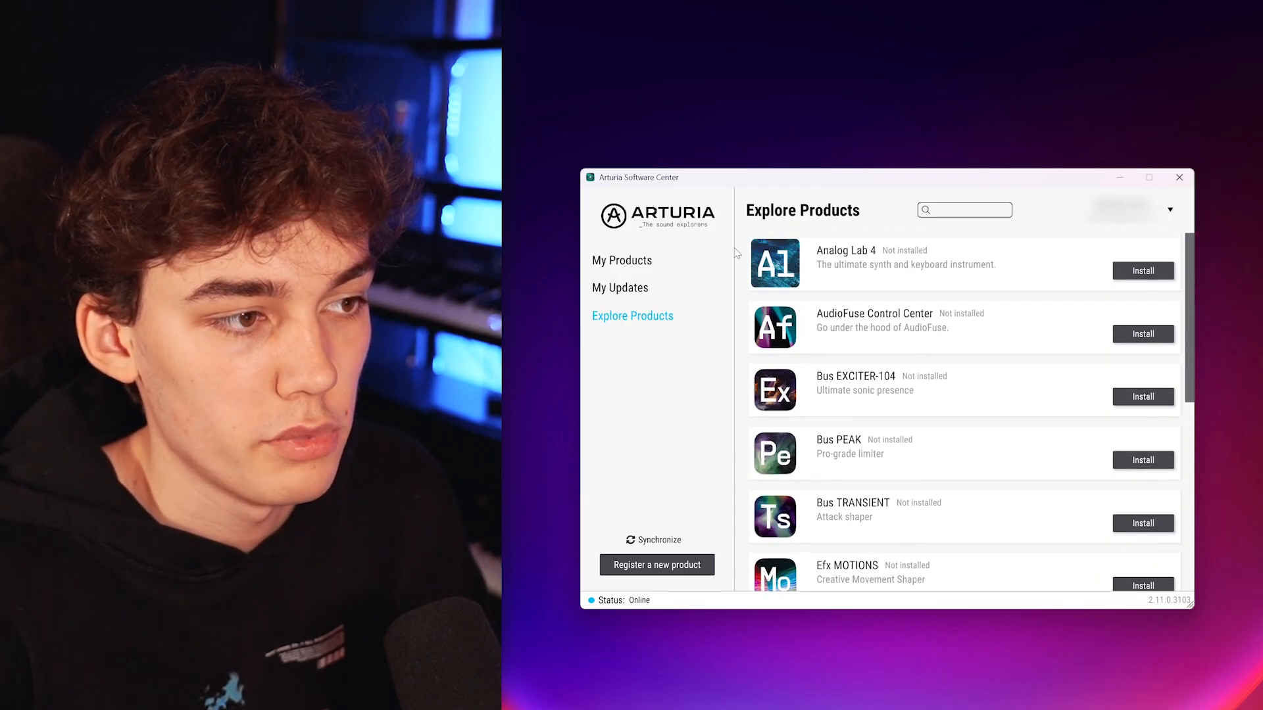
{"action": "left_click", "coordinate": [623, 260]}
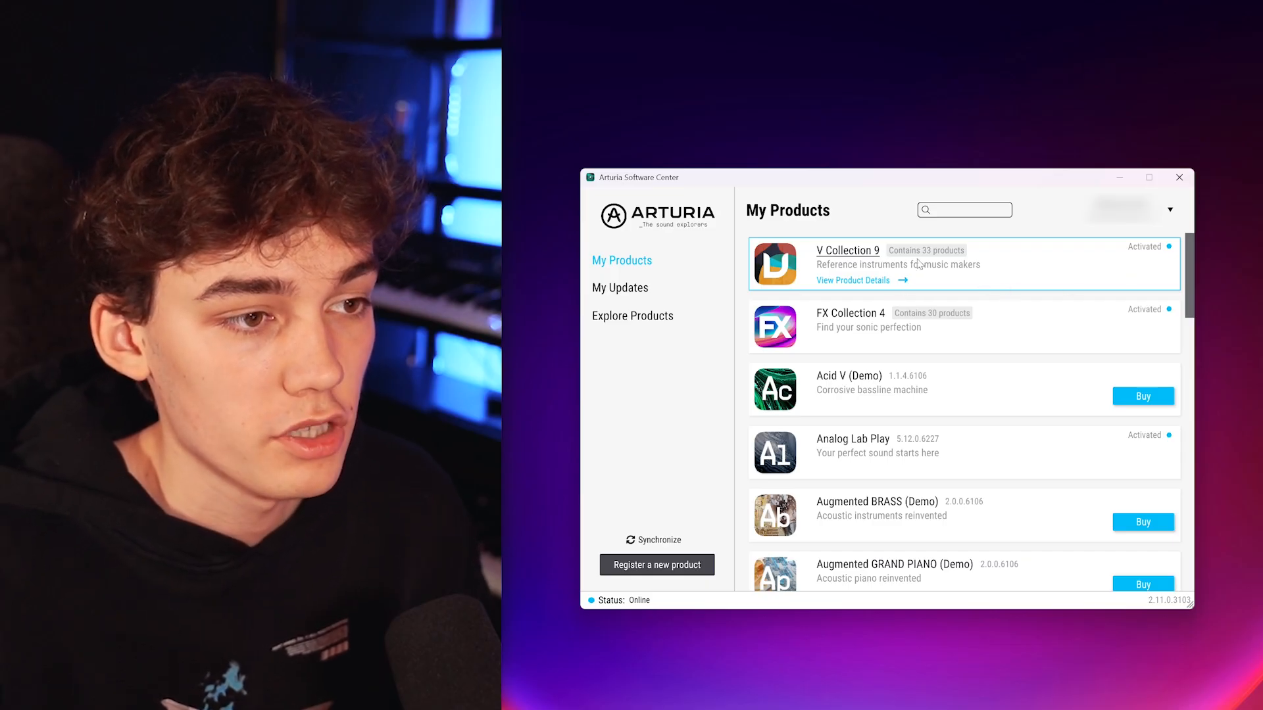
Review the V Collection 9 details and its included instruments, then dismiss the details
{"action": "left_click", "coordinate": [852, 280]}
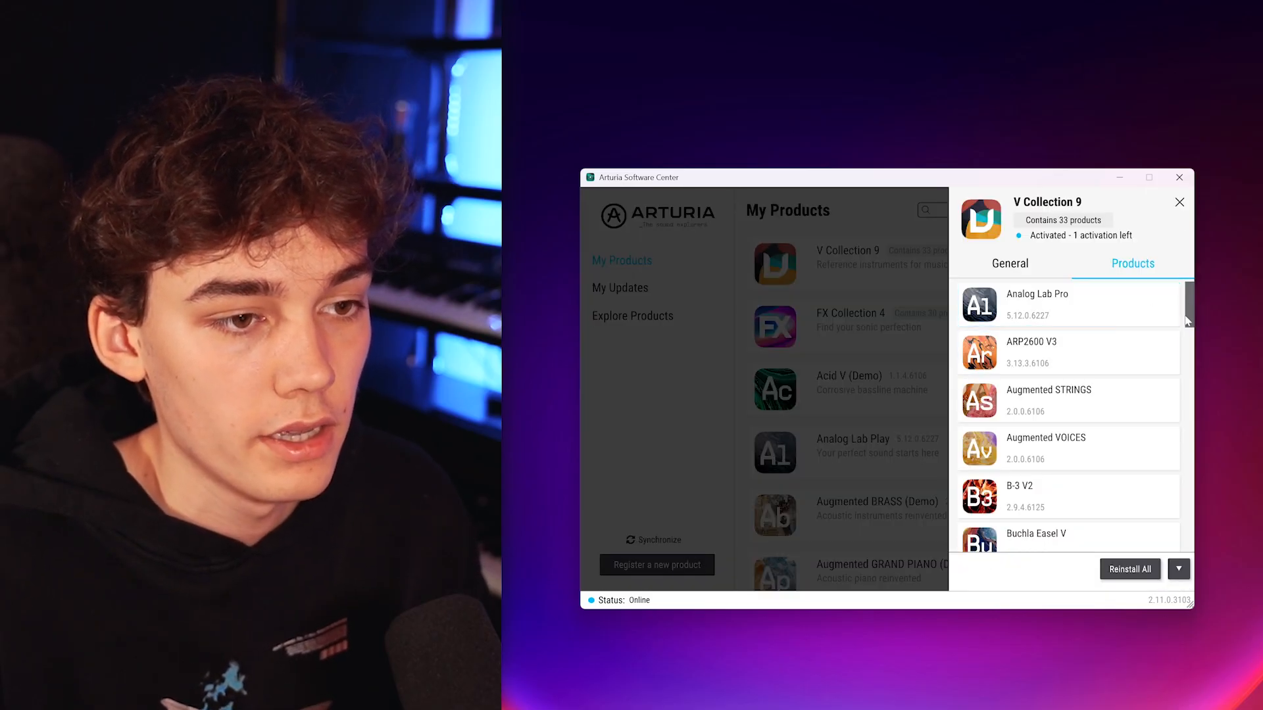
{"action": "scroll", "scroll_direction": "down", "scroll_amount": 3}
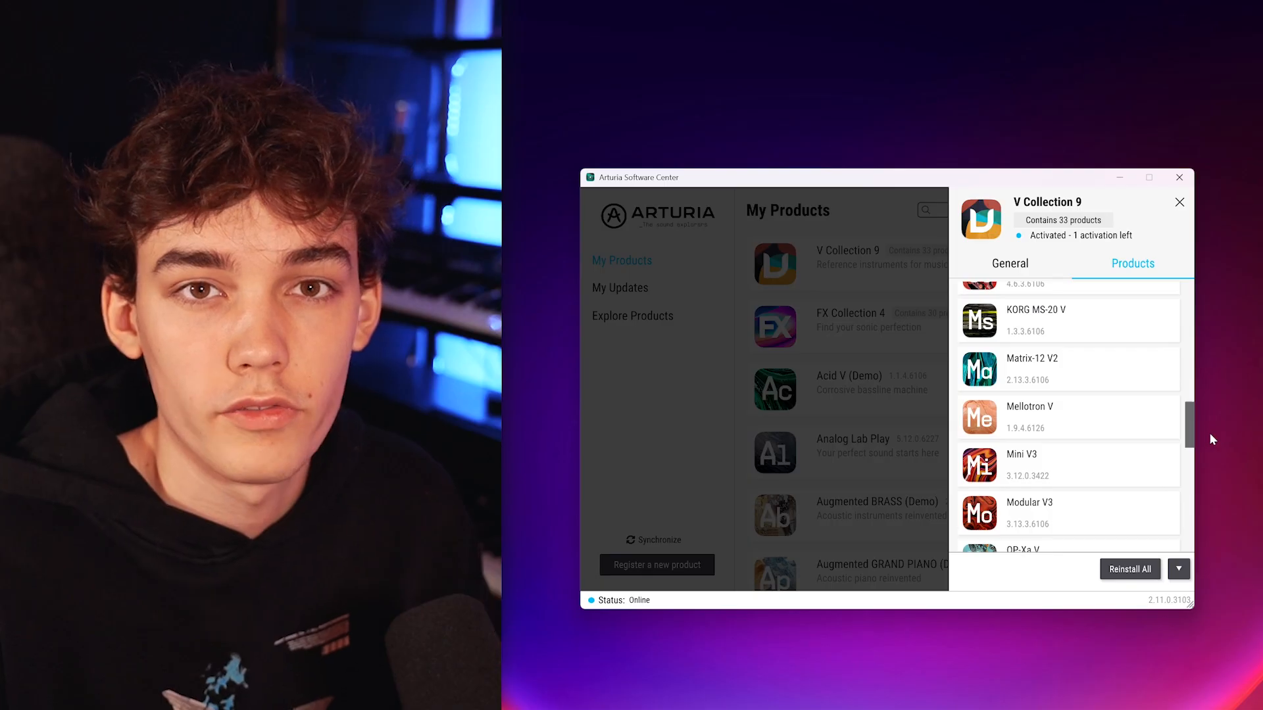
{"action": "scroll", "scroll_direction": "down", "scroll_amount": 3}
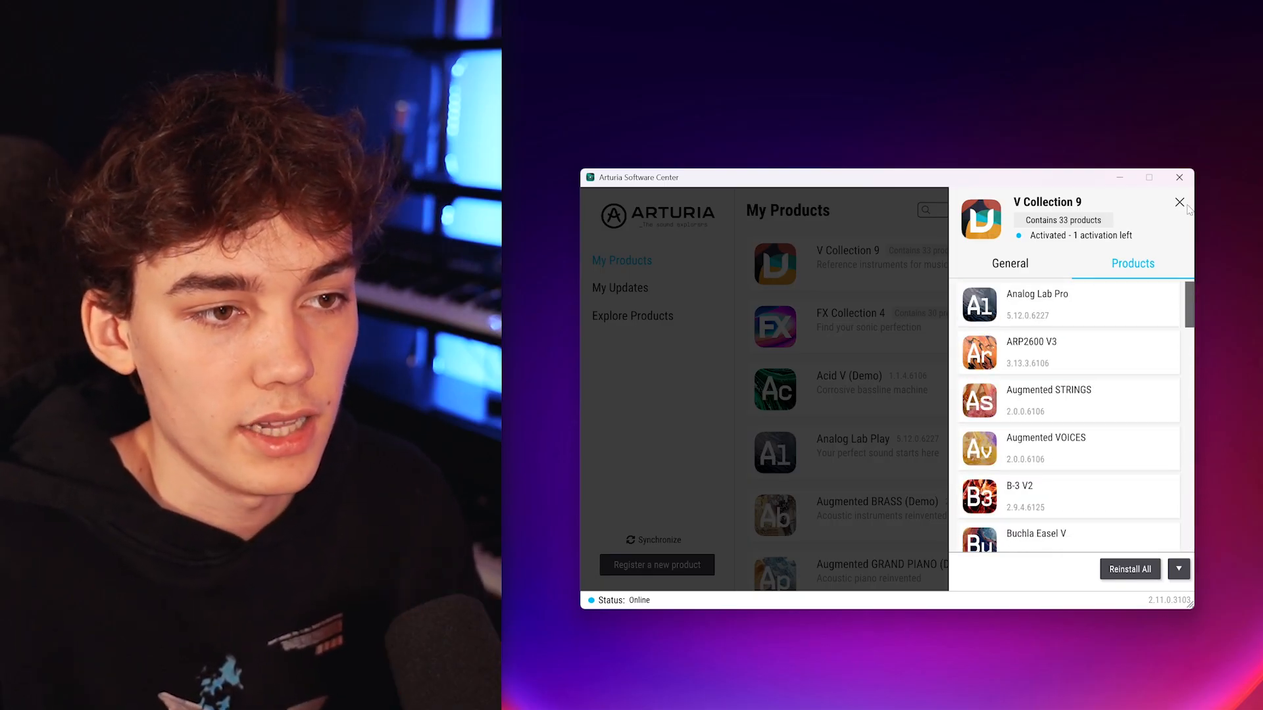
{"action": "left_click", "coordinate": [1179, 202]}
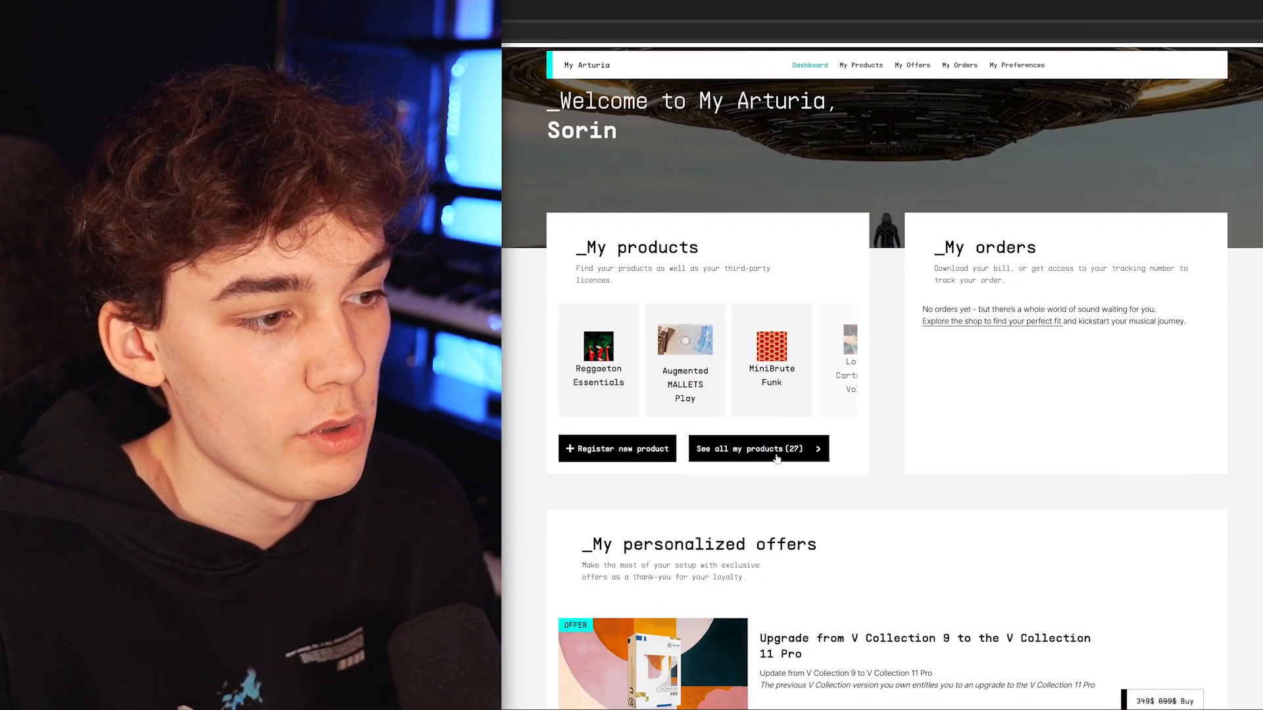
Show all 27 registered products on the My Arturia website with their download options
{"action": "left_click", "coordinate": [757, 448]}
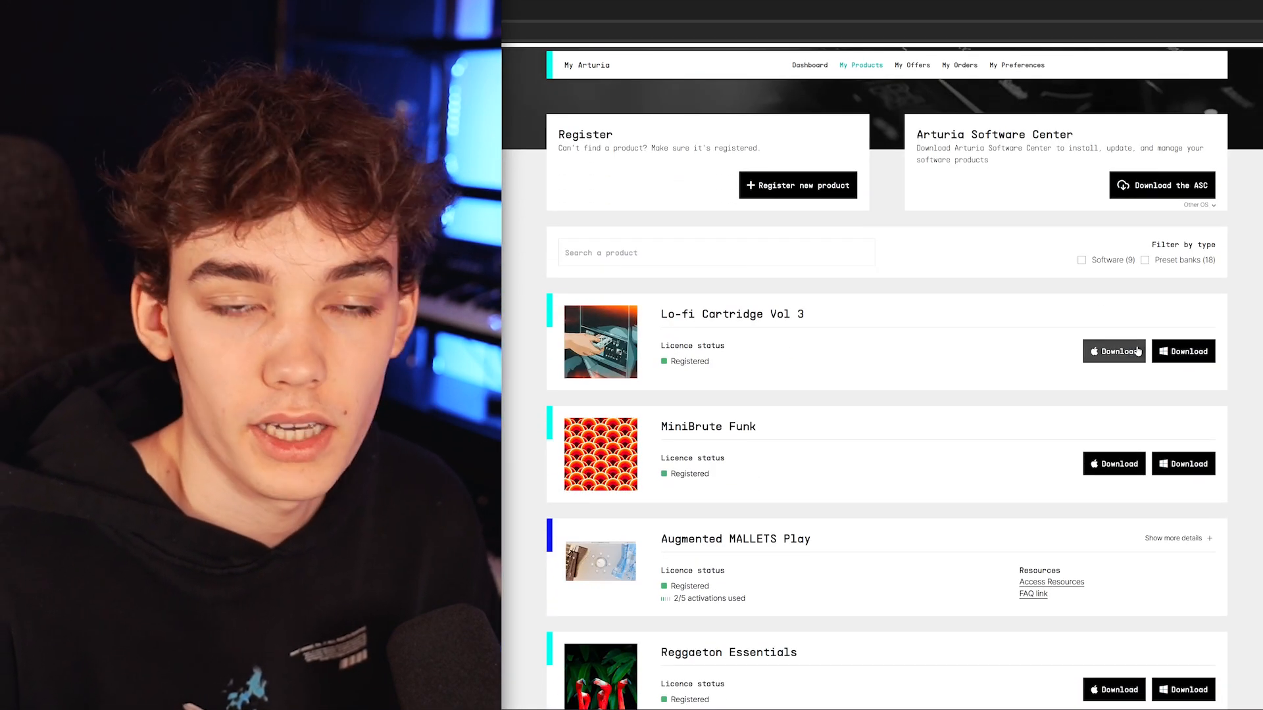